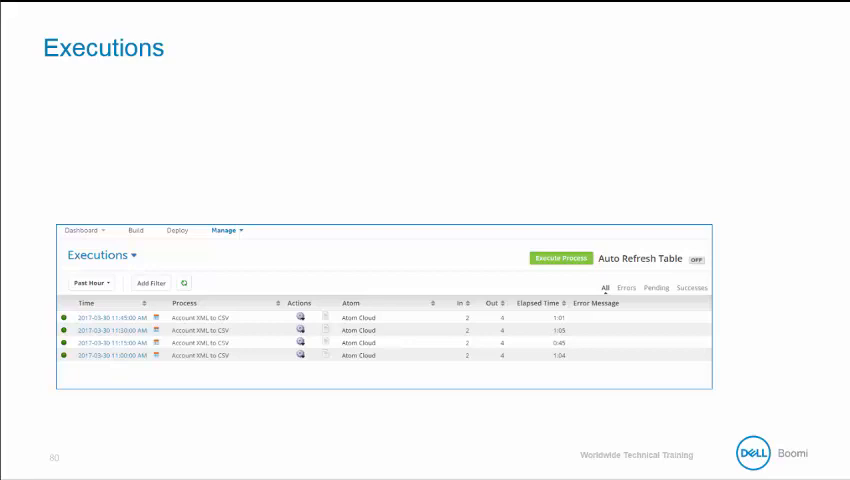
Reveal the Executions slide's four bullets on default results, filters, document activity and manual execution
key("right")
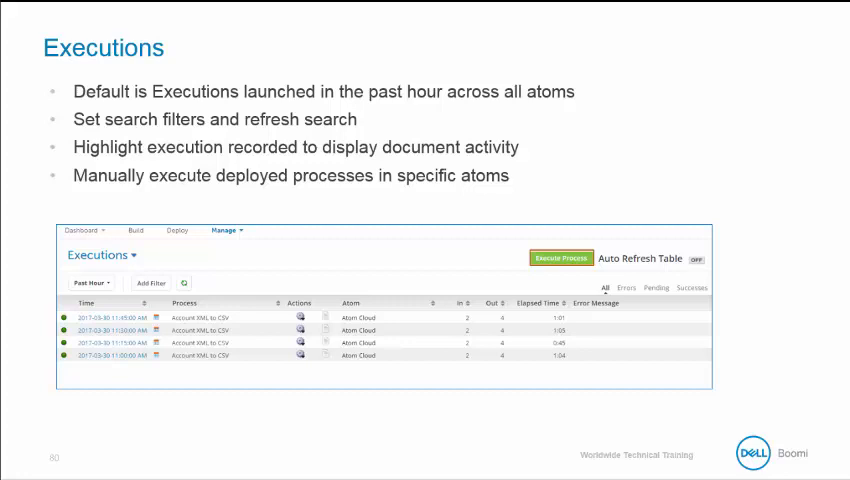
Leave the presentation to show the Production Atom Cloud's deployed processes in AtomSphere
key("right")
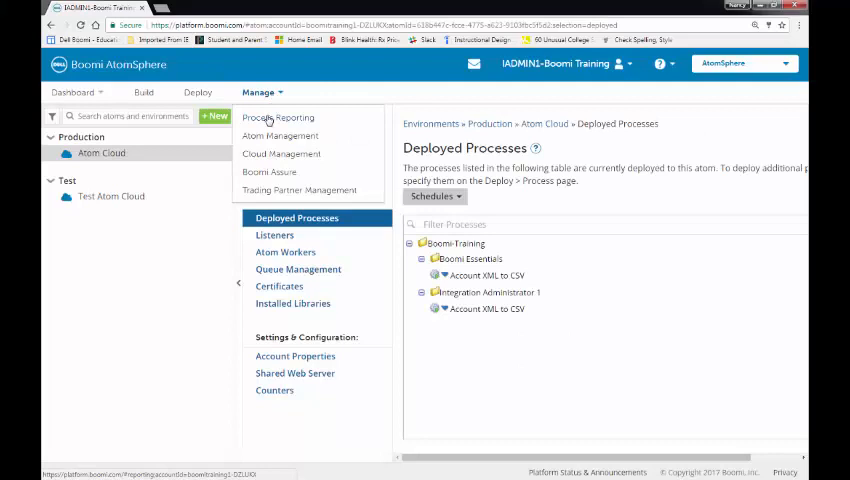
Open Process Reporting's Executions page and switch Auto Refresh on for one-minute updates
left_click(277, 117)
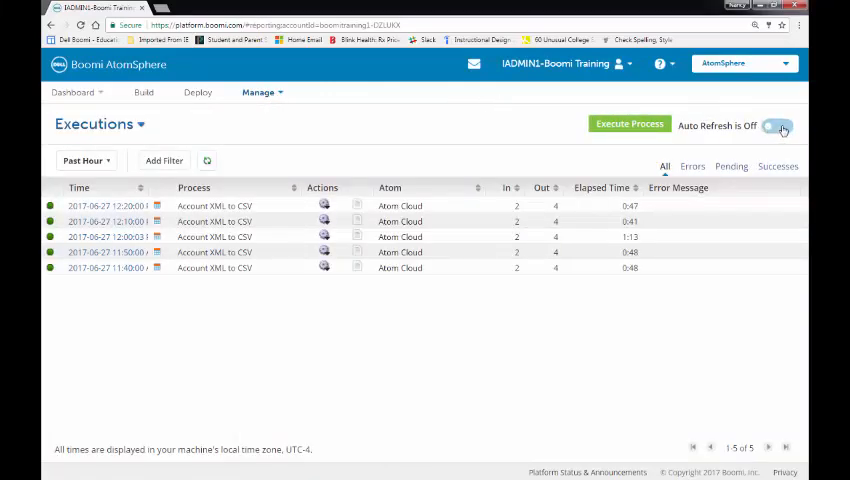
left_click(778, 125)
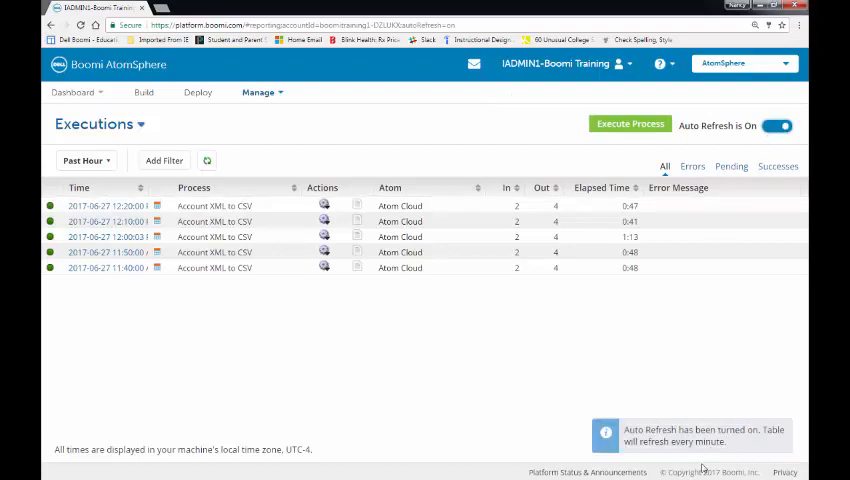
mouse_move(705, 467)
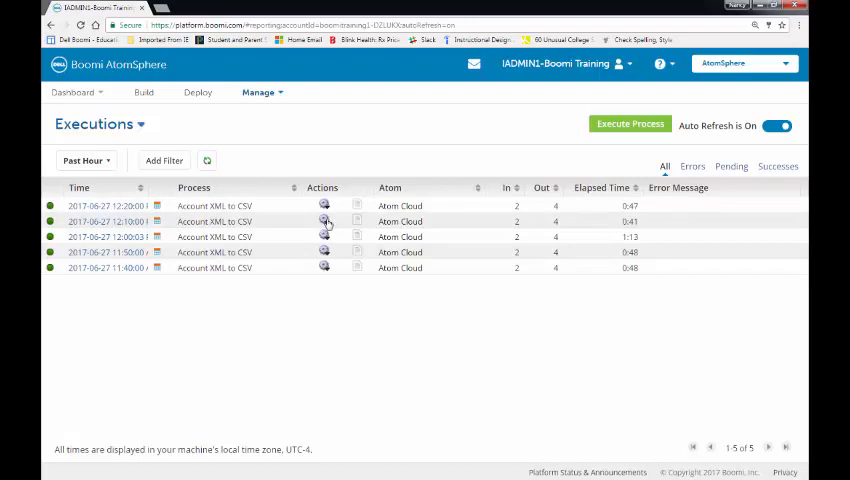
Show the action menu for the 12:10 Account XML to CSV execution
left_click(324, 221)
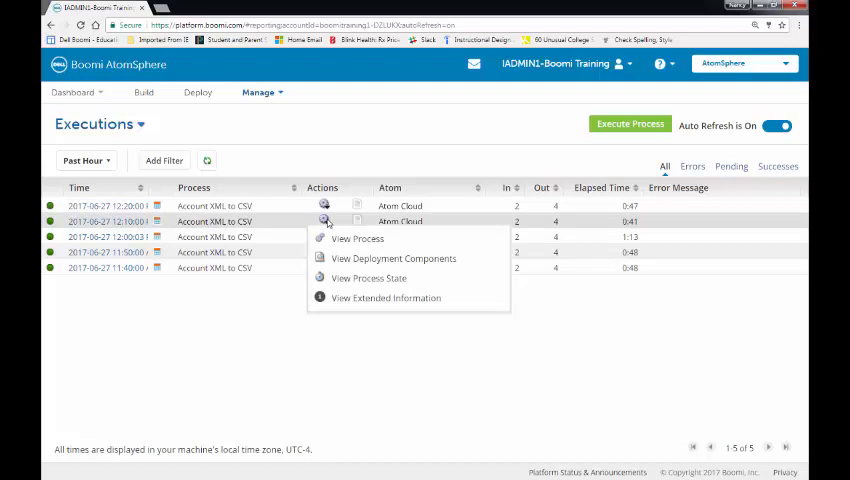
mouse_move(358, 262)
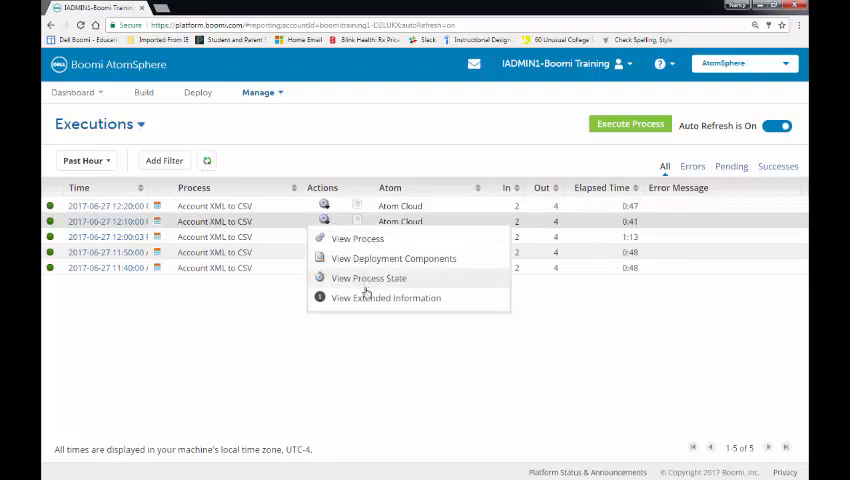
mouse_move(385, 298)
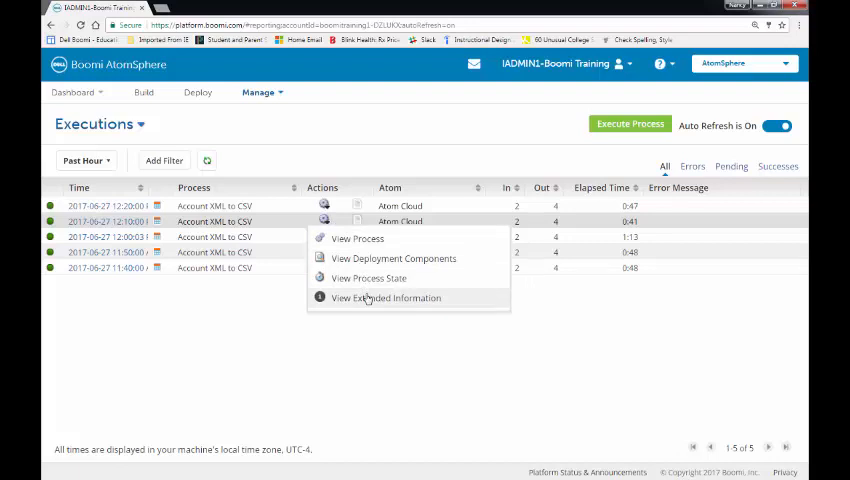
mouse_move(377, 262)
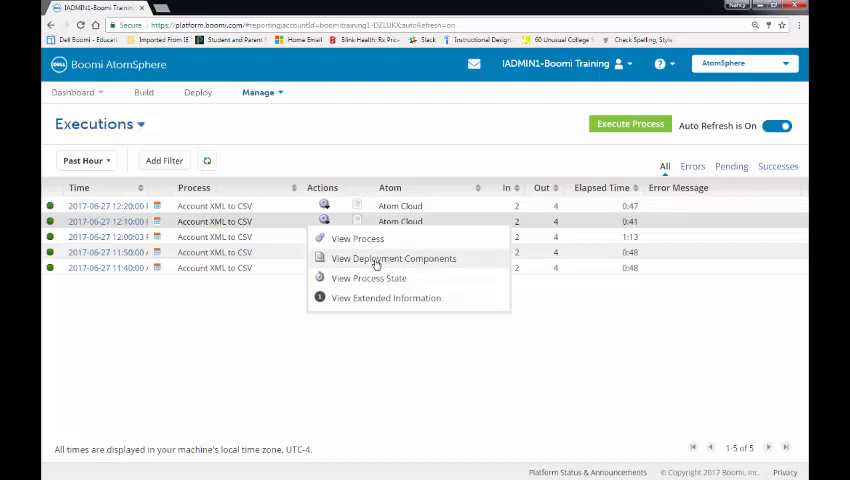
View the eight deployment components of the 12:10 Account XML to CSV run
left_click(393, 258)
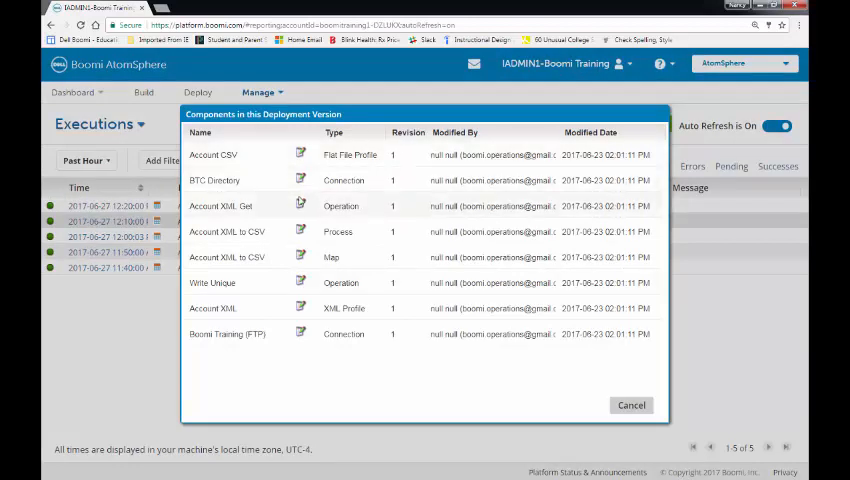
mouse_move(300, 205)
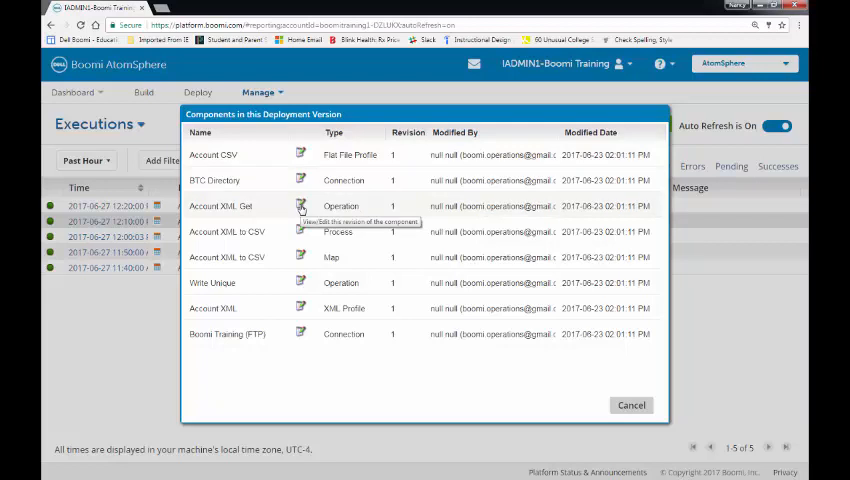
mouse_move(350, 180)
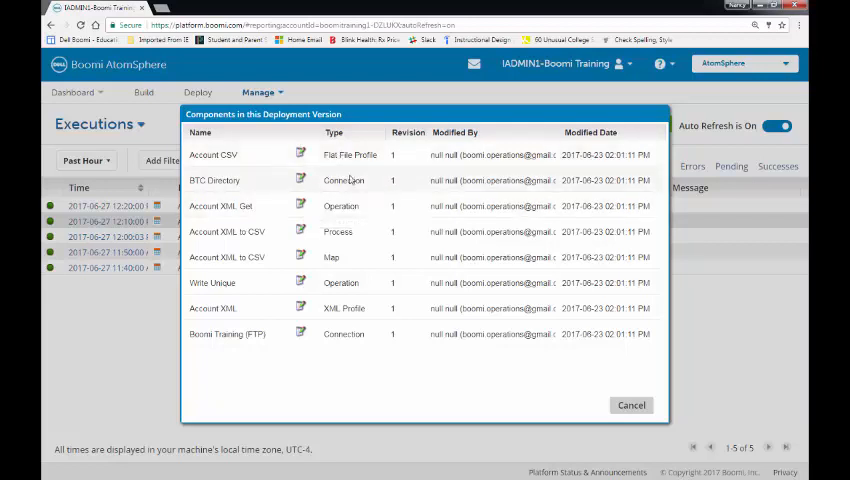
mouse_move(483, 168)
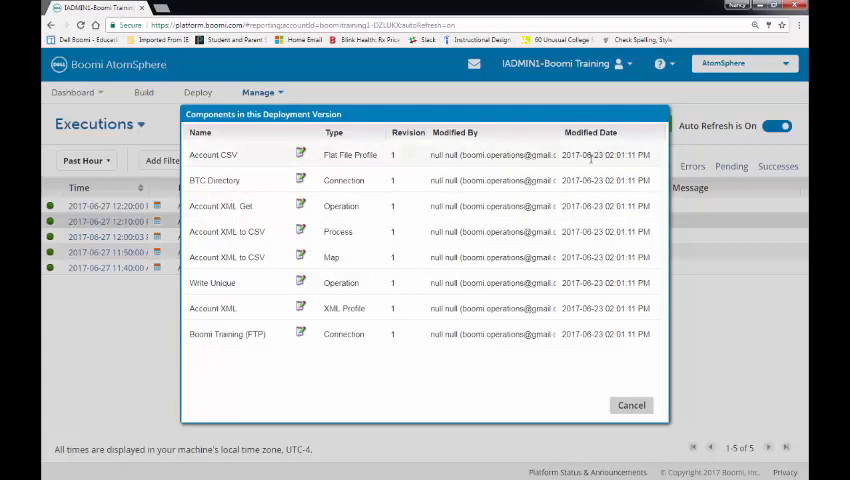
mouse_move(300, 257)
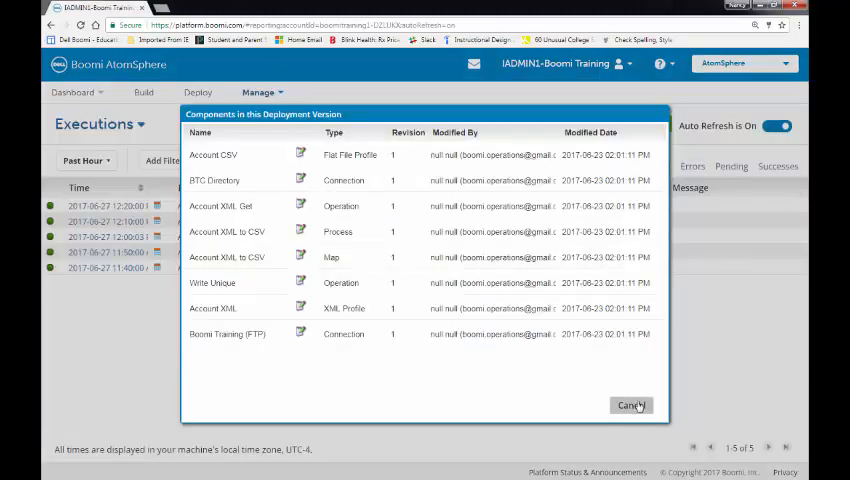
Cancel the deployment components dialog to return to the five-run Executions list
left_click(630, 405)
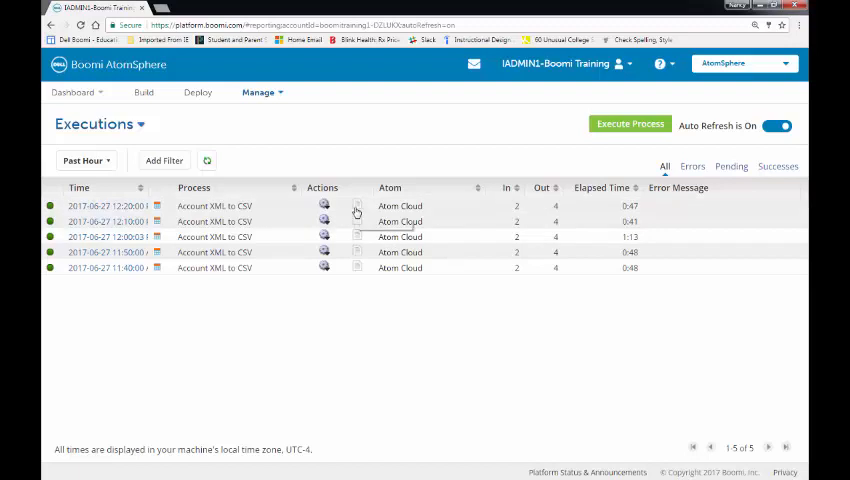
mouse_move(357, 210)
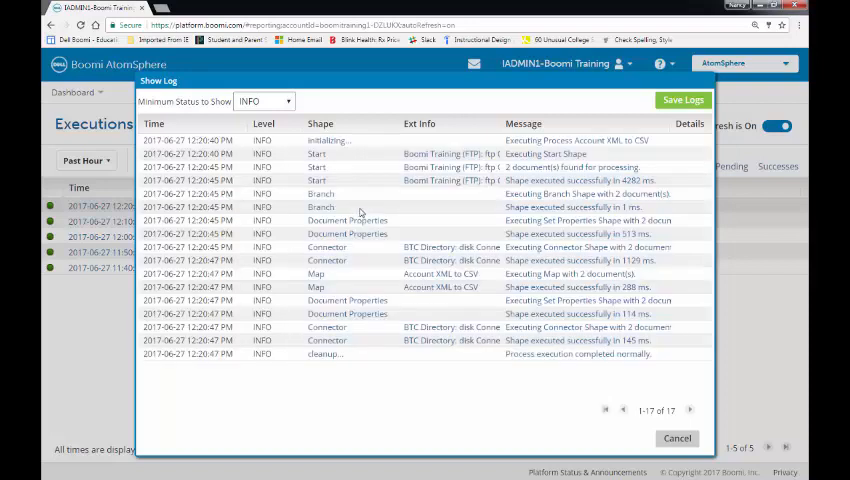
left_click(287, 101)
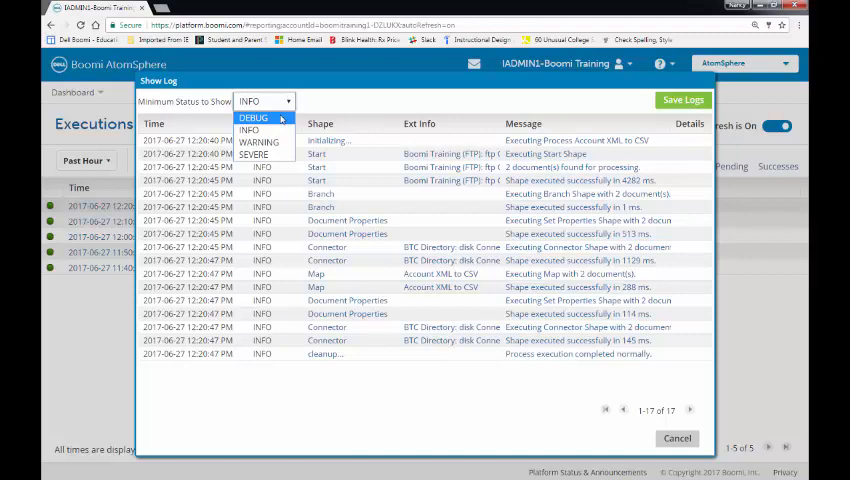
mouse_move(248, 130)
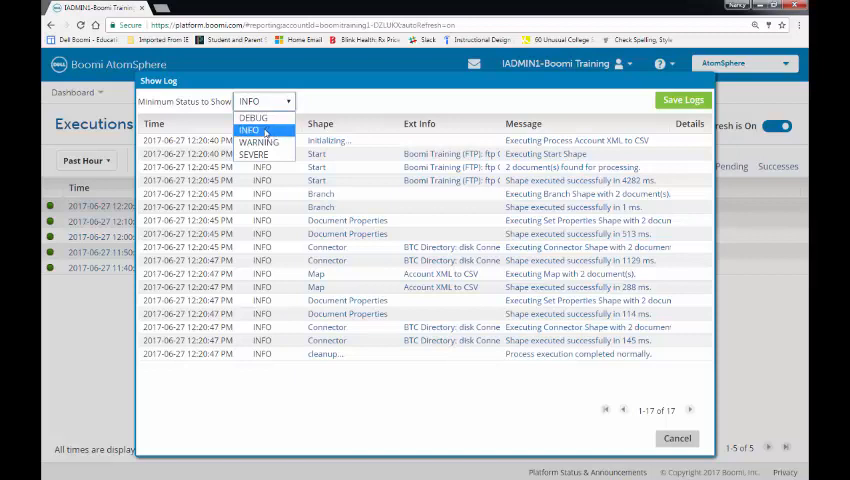
mouse_move(255, 154)
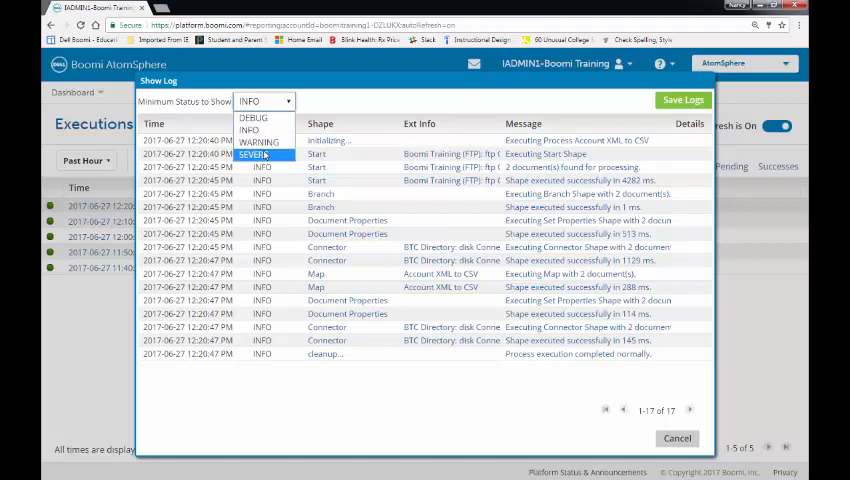
left_click(263, 101)
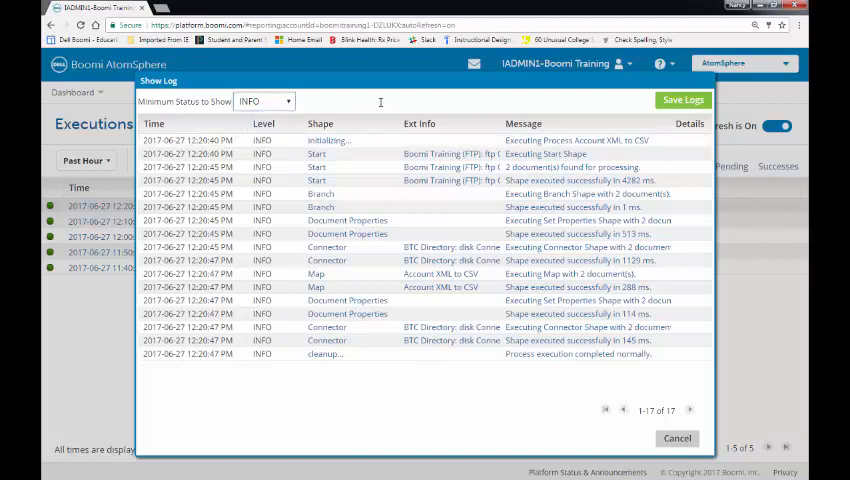
mouse_move(377, 387)
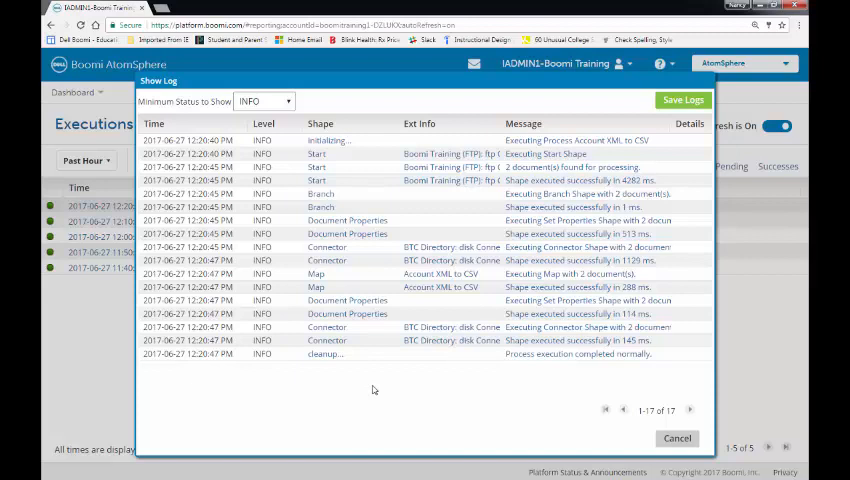
mouse_move(294, 146)
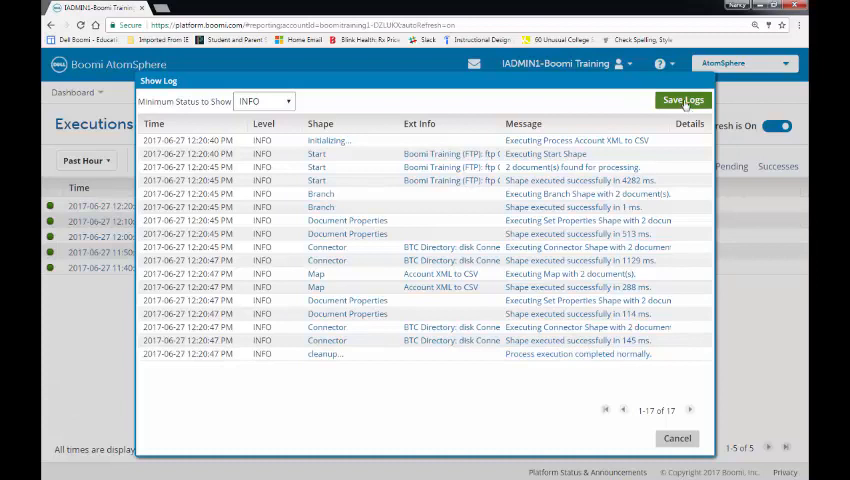
Save the process logs, dismiss the confirmation, and close the Show Log dialog
left_click(683, 99)
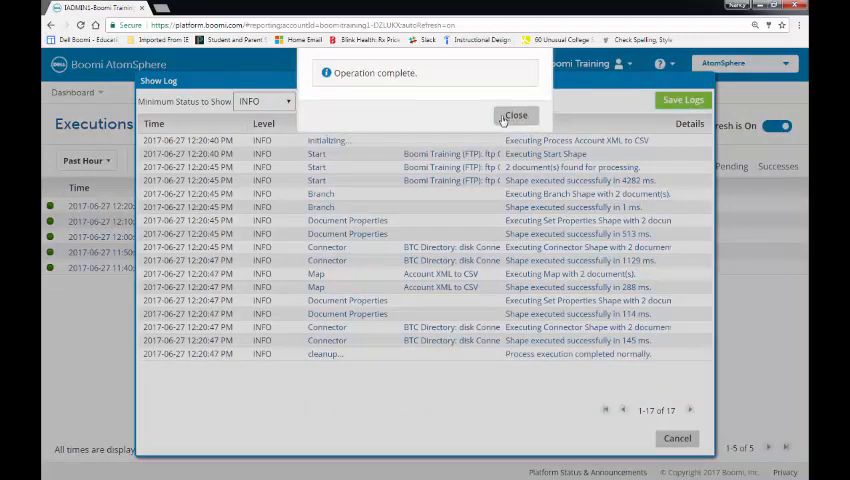
left_click(516, 115)
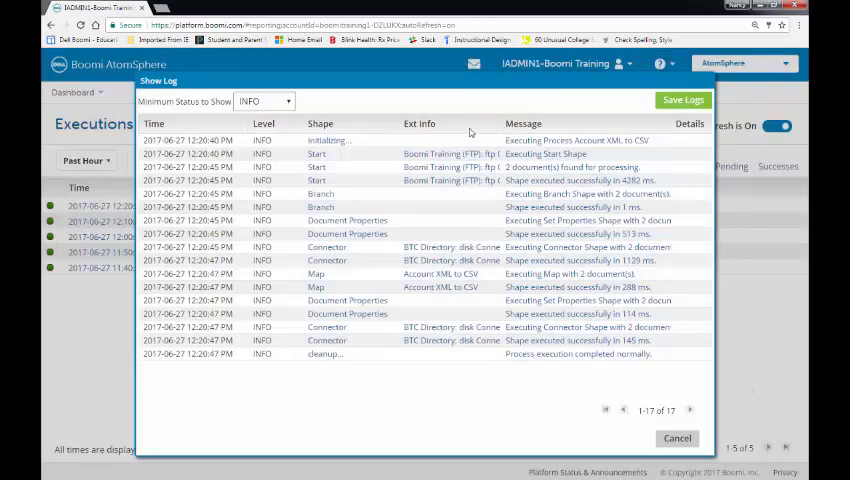
left_click(677, 438)
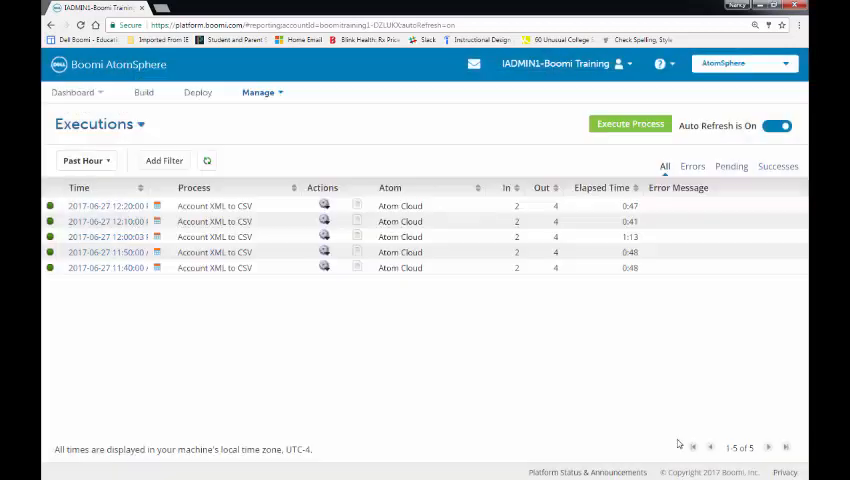